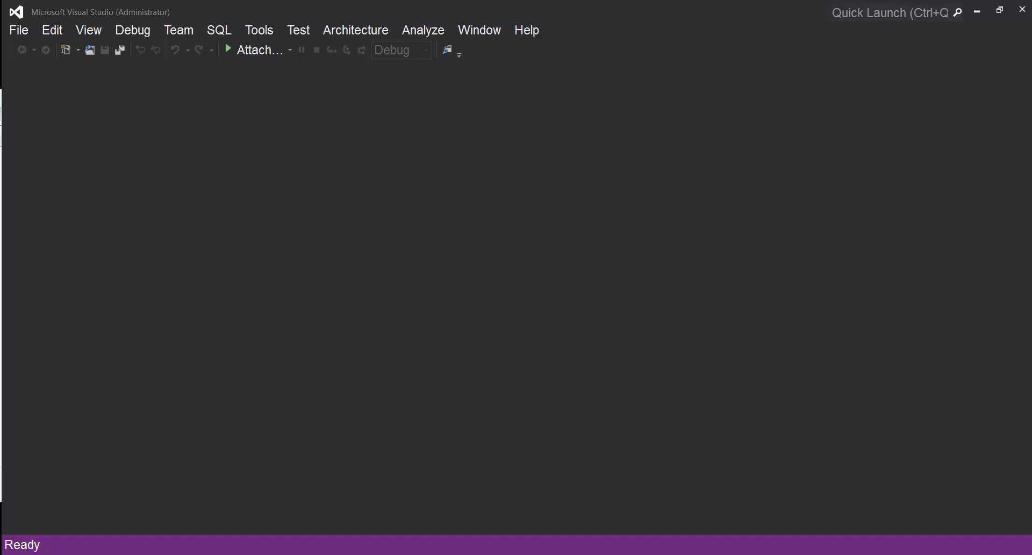
pyautogui.moveTo(84, 152)
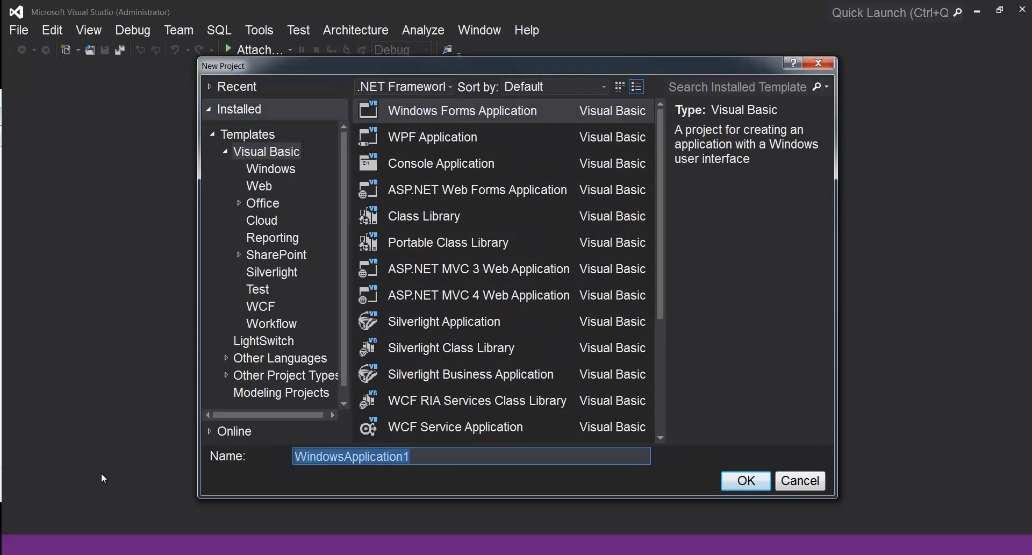
# - Create a Visual Basic Windows Forms Application project named mydata
pyautogui.write('mydat')
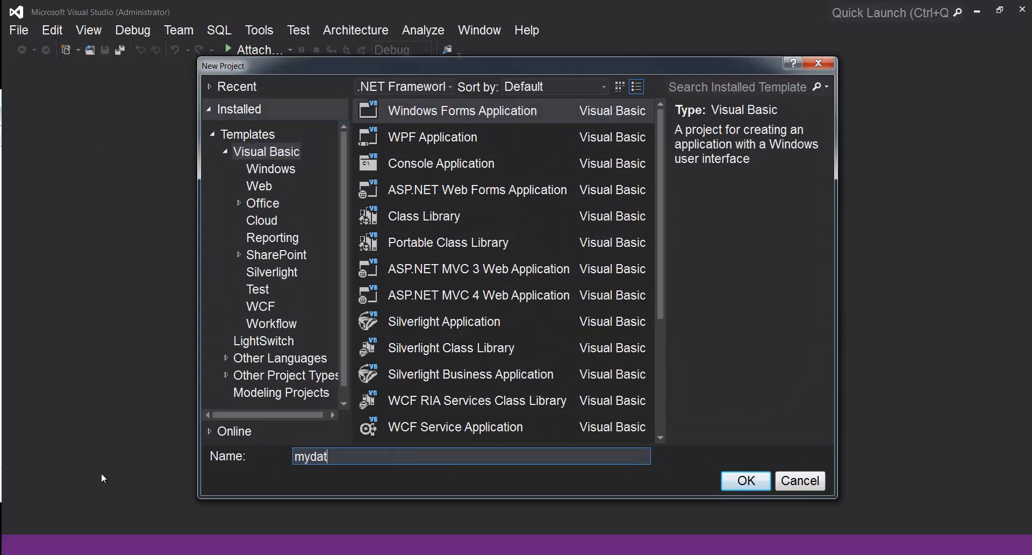
pyautogui.click(745, 481)
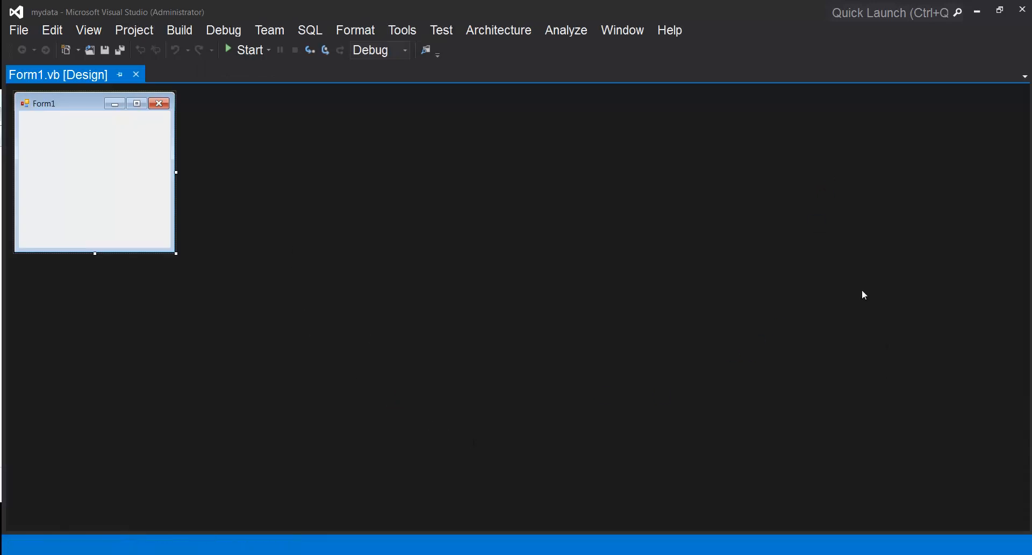
# - Show Solution Explorer and bring up the mydata project's context menu
pyautogui.click(88, 30)
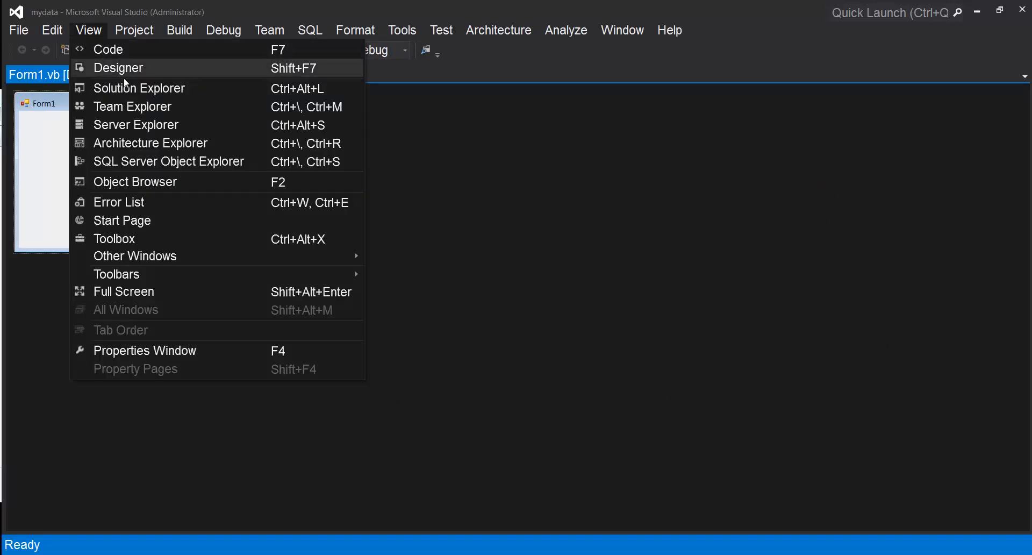
pyautogui.click(138, 88)
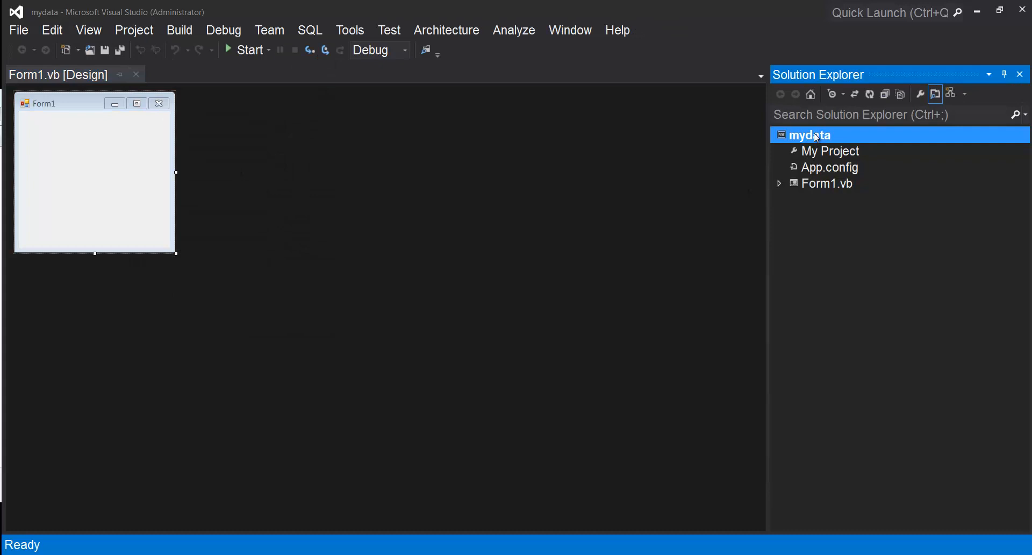
pyautogui.rightClick(809, 135)
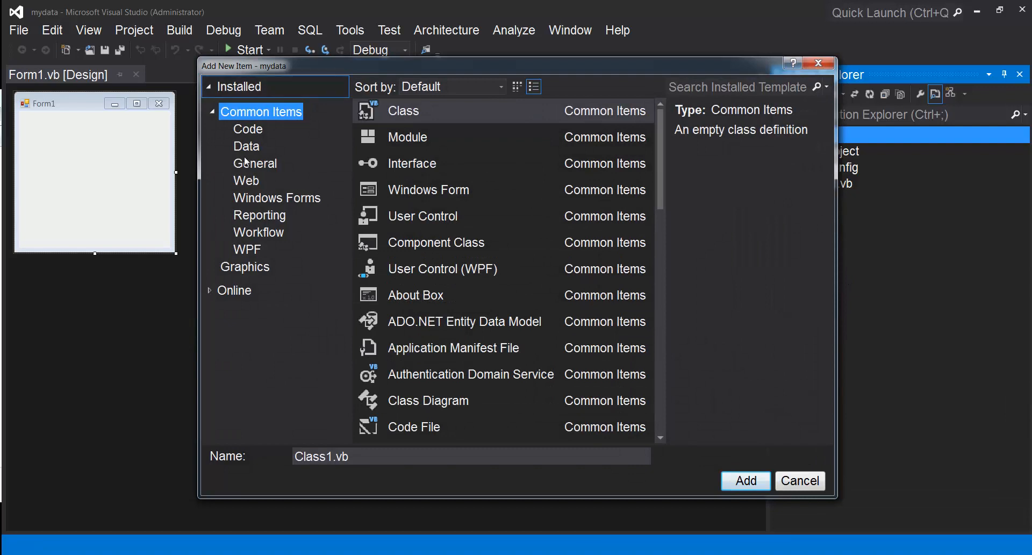
# - Add a Service-based Database item named DB1 to the mydata project
pyautogui.click(247, 146)
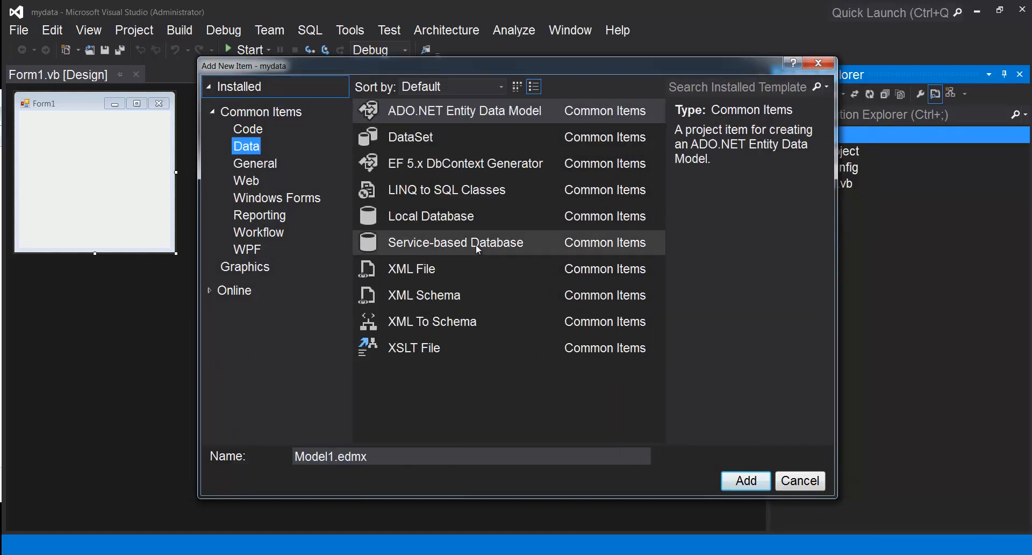
pyautogui.click(454, 243)
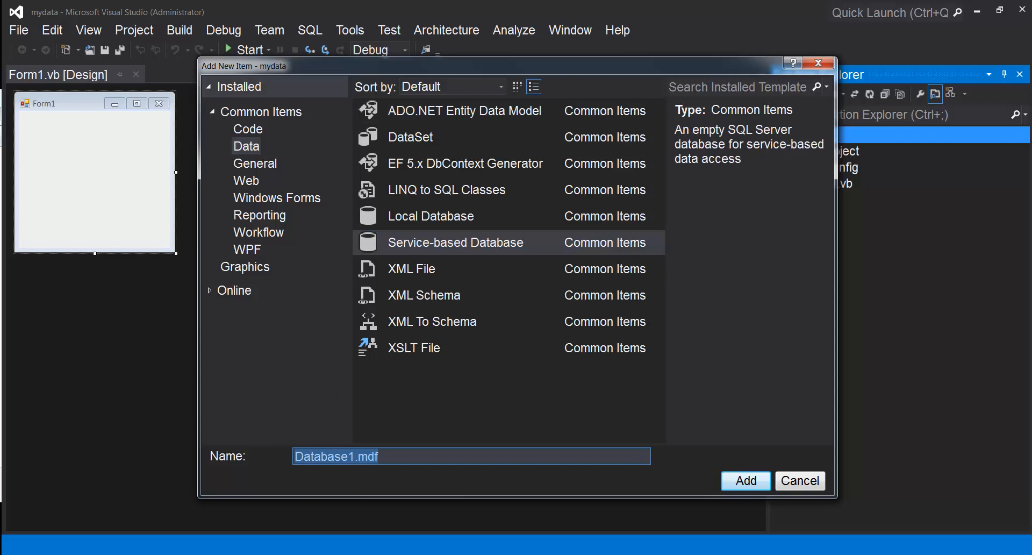
pyautogui.write('DB1')
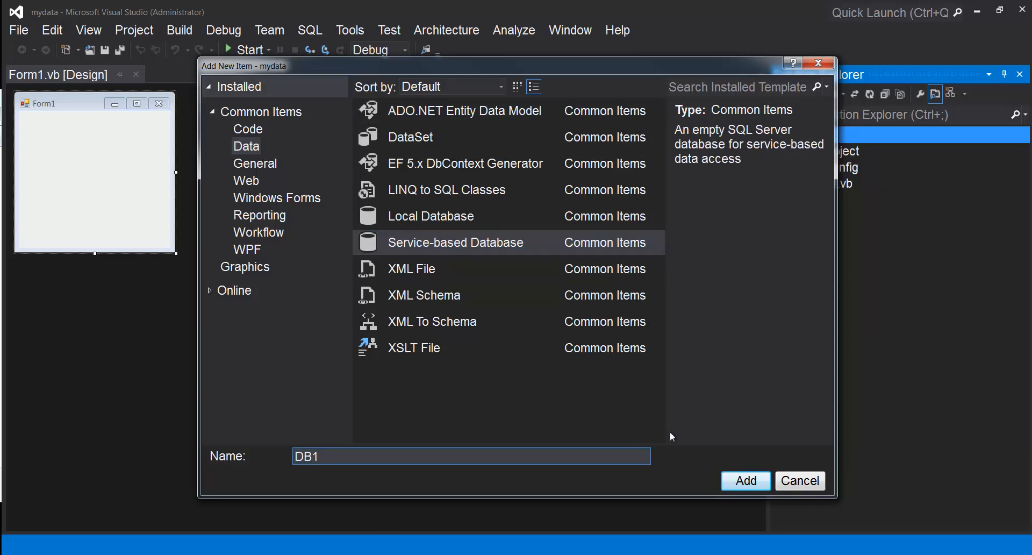
pyautogui.click(745, 481)
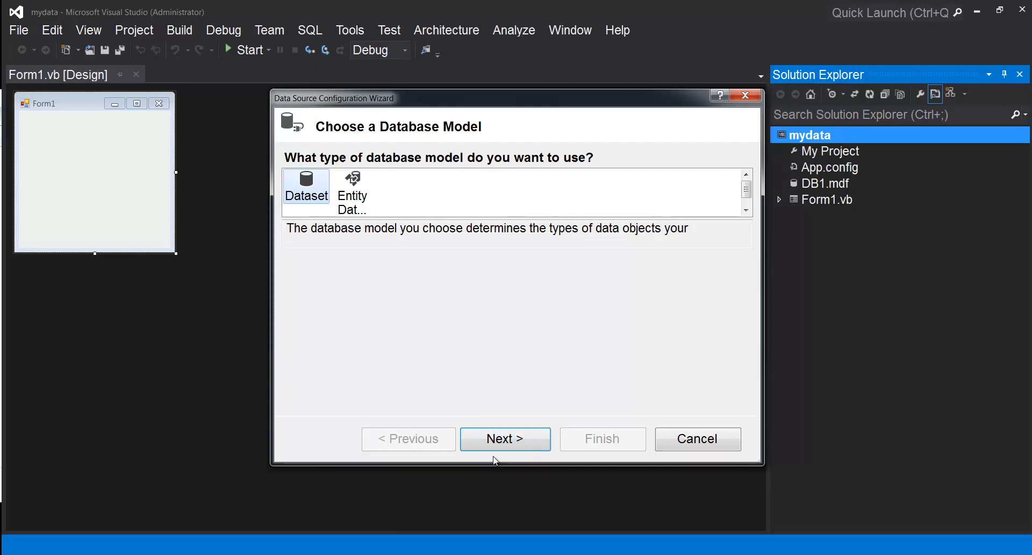
# - Keep the Dataset model and finish the wizard to create DB1DataSet
pyautogui.click(505, 439)
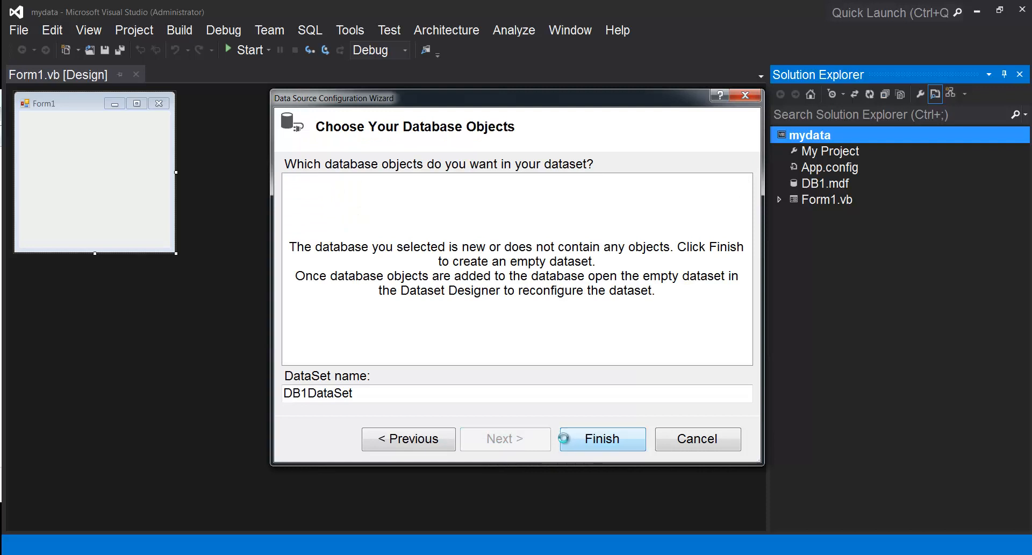
pyautogui.click(600, 438)
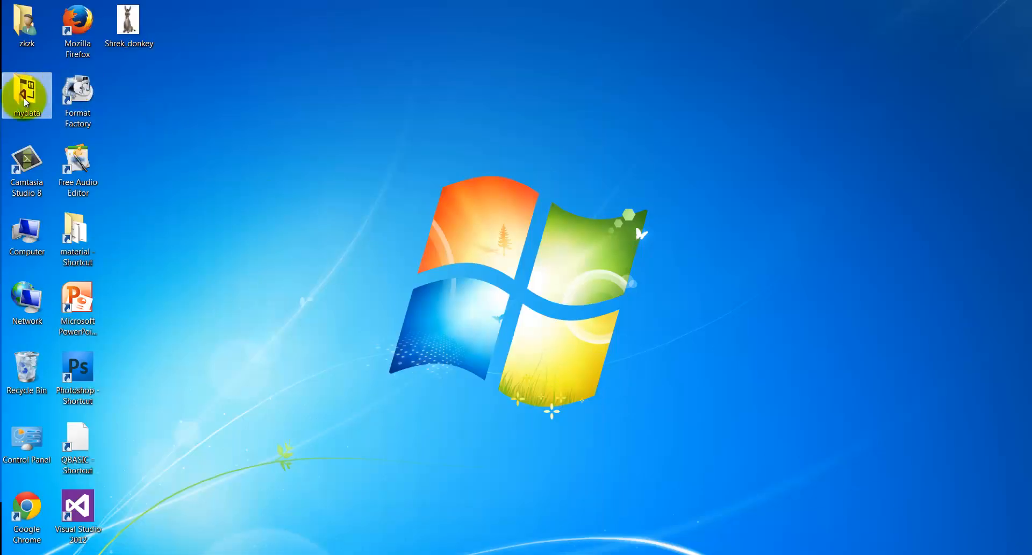
# - Double-click the mydata desktop icon to return to the project
pyautogui.doubleClick(26, 96)
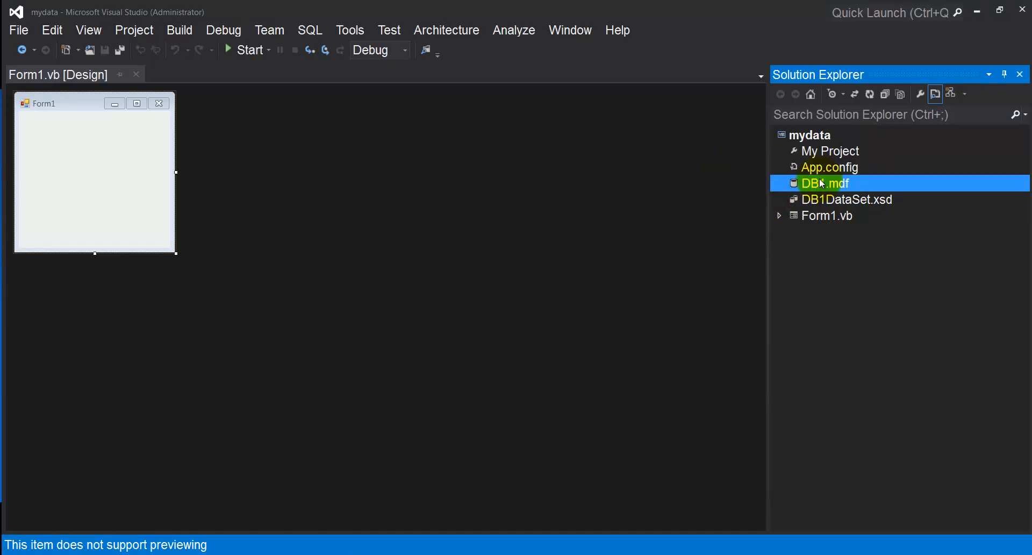
# - Connect to DB1.mdf and start a new table from its Tables node
pyautogui.doubleClick(825, 182)
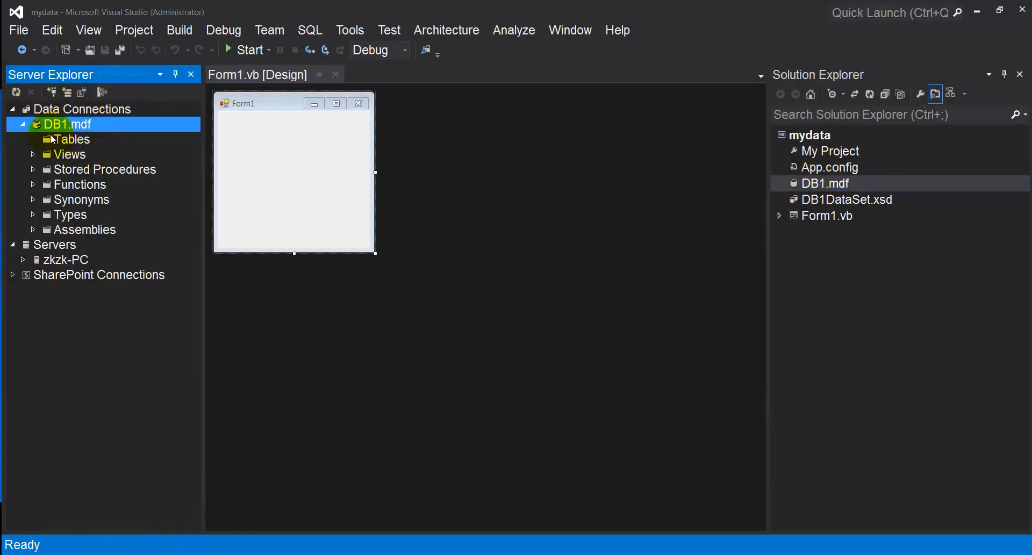
pyautogui.click(71, 139)
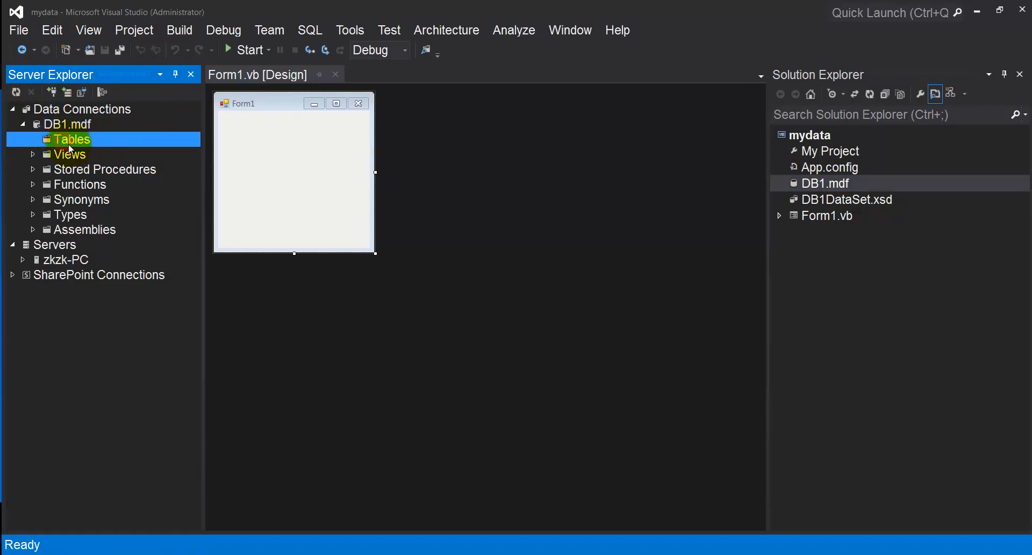
pyautogui.rightClick(72, 139)
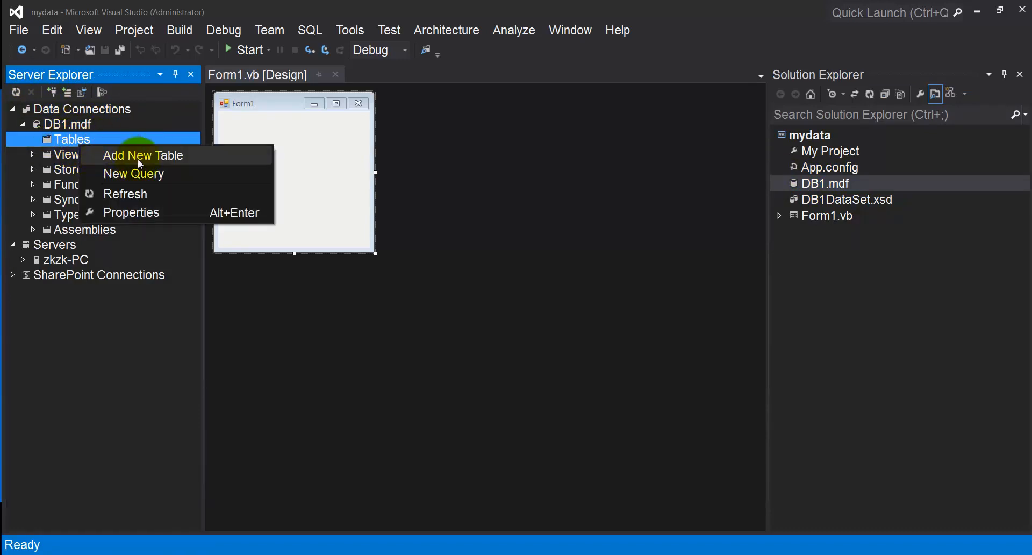
pyautogui.click(143, 155)
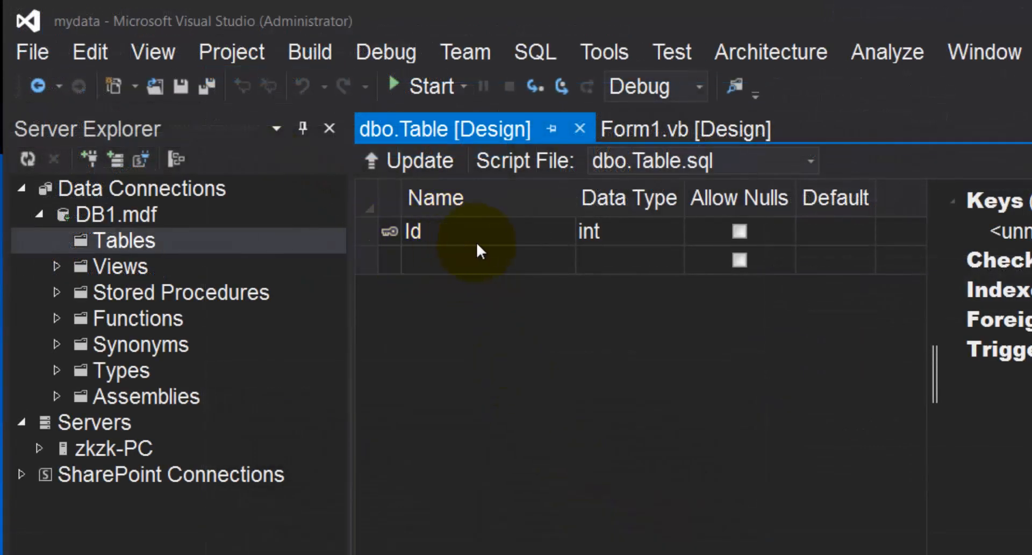
pyautogui.moveTo(460, 255)
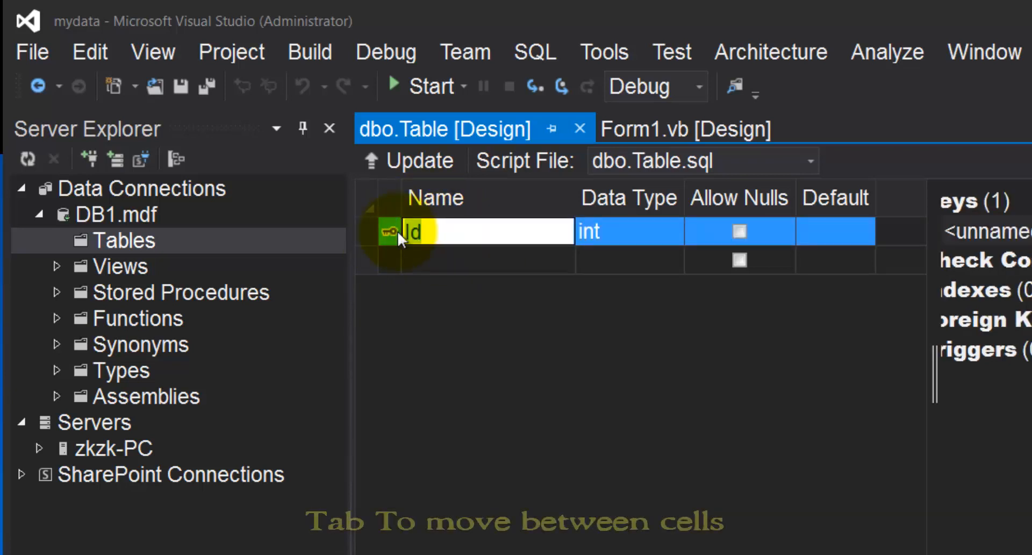
# - Add Index (int key), Name, address, email, website columns and rename the table MyIndex
pyautogui.write('Index')
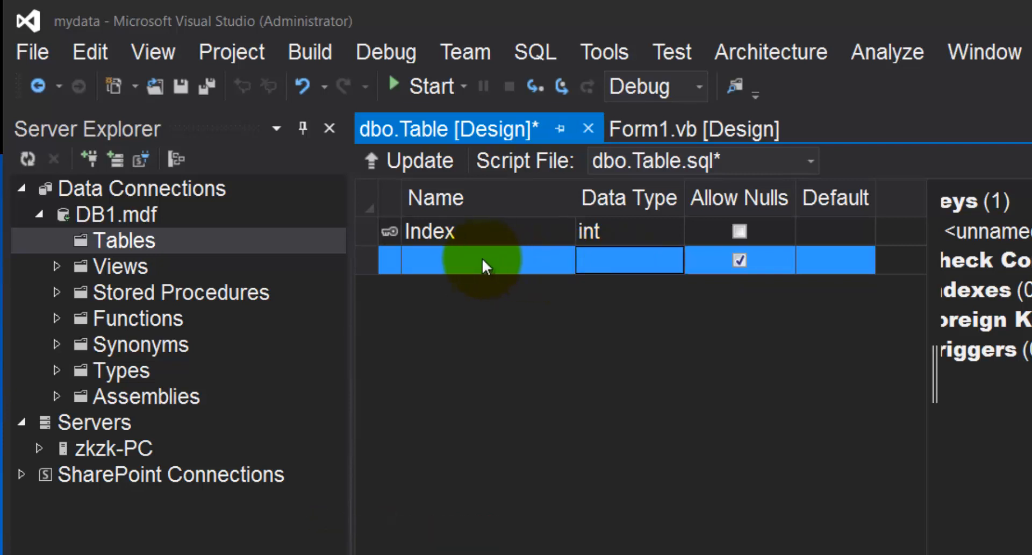
pyautogui.write('Nam')
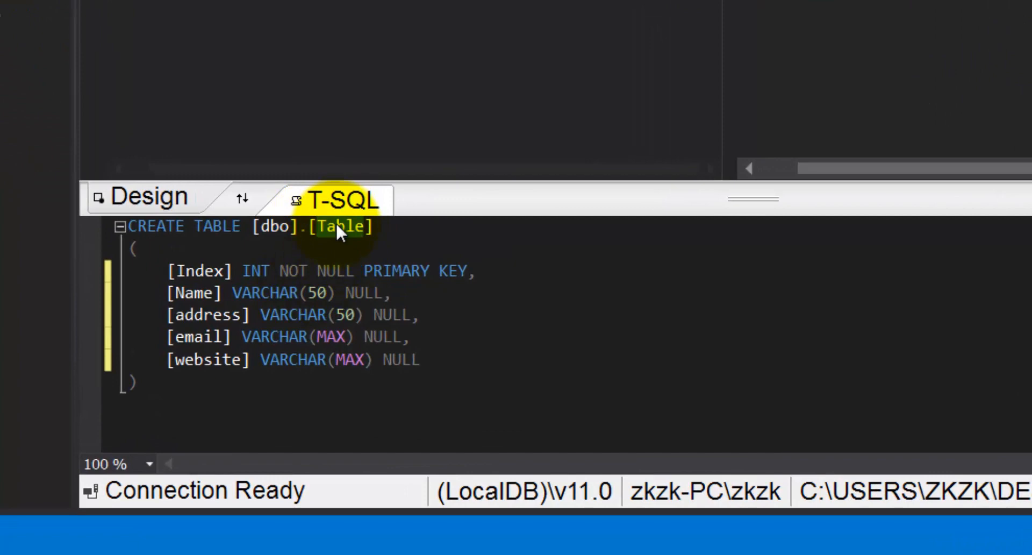
pyautogui.write('my')
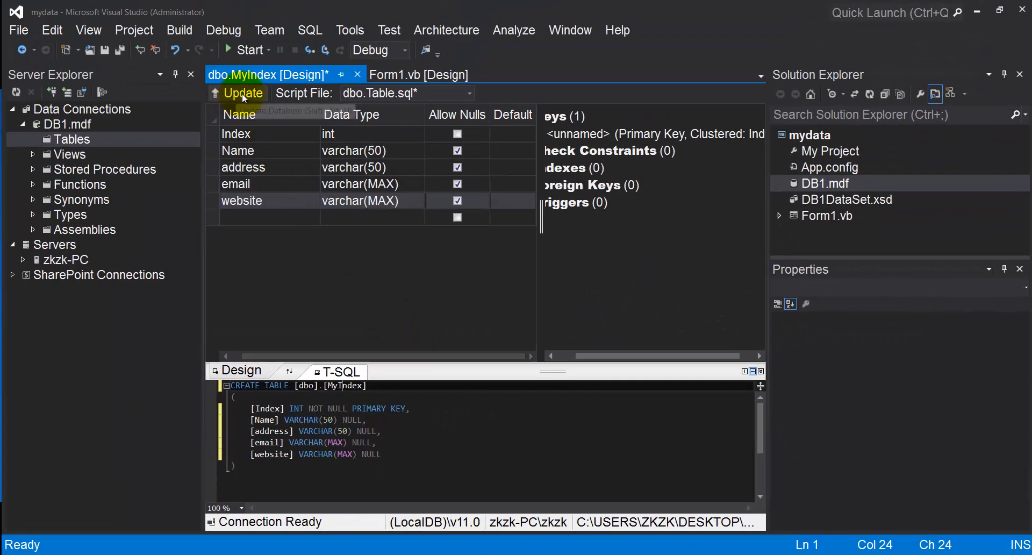
# - Run Update Database to apply the MyIndex table to DB1
pyautogui.click(243, 93)
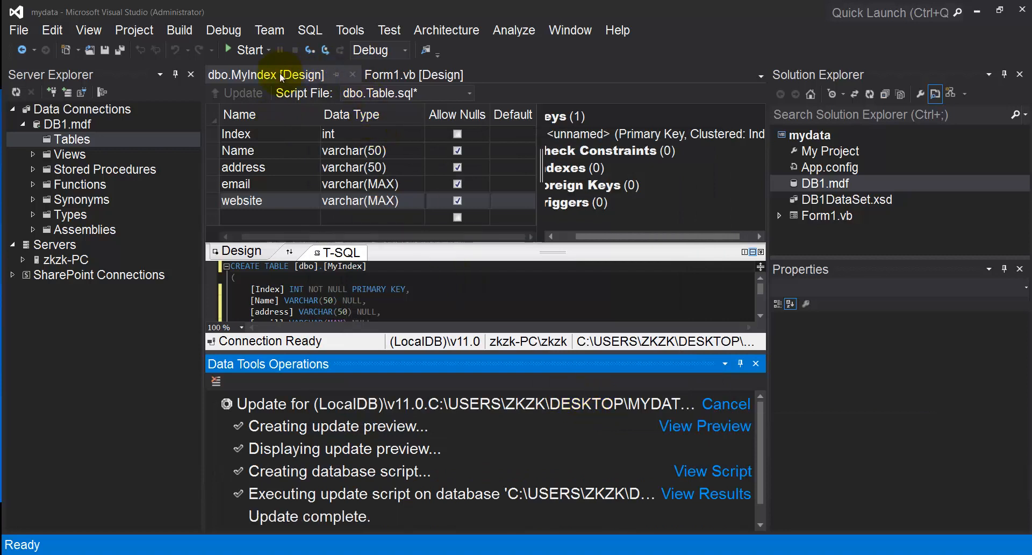
pyautogui.moveTo(284, 74)
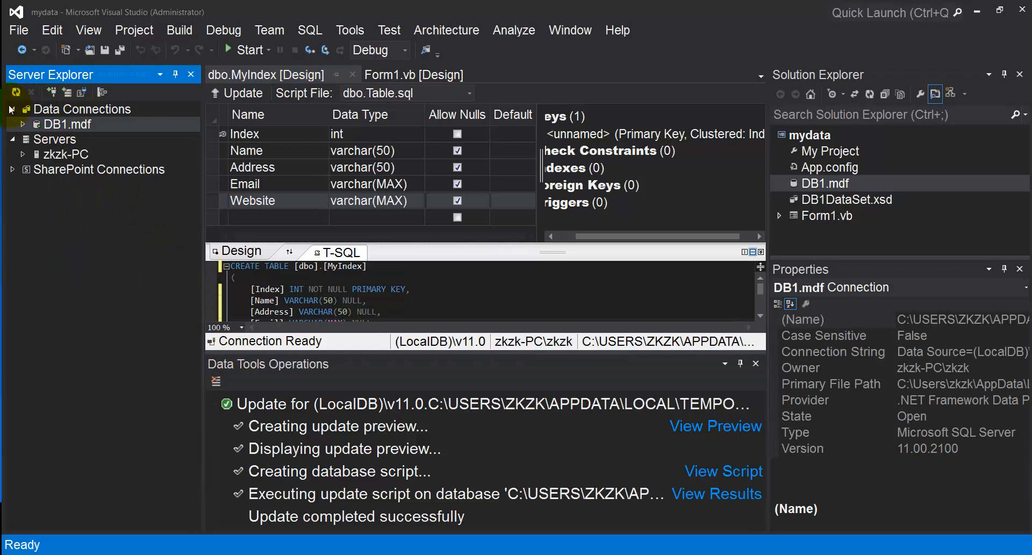
# - Expand DB1's tables to verify MyIndex, close its design tab, and save all
pyautogui.click(68, 124)
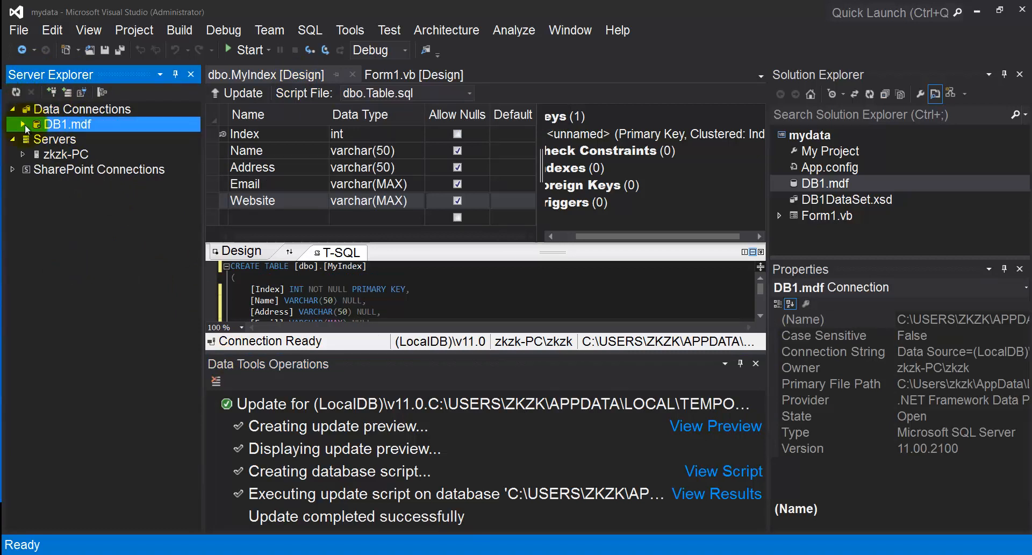
pyautogui.click(24, 124)
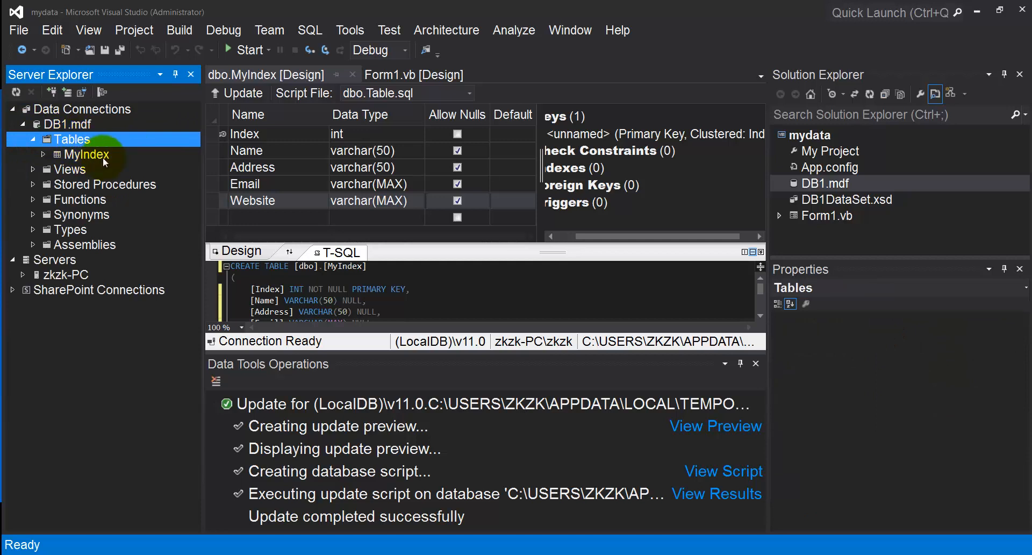
pyautogui.moveTo(336, 127)
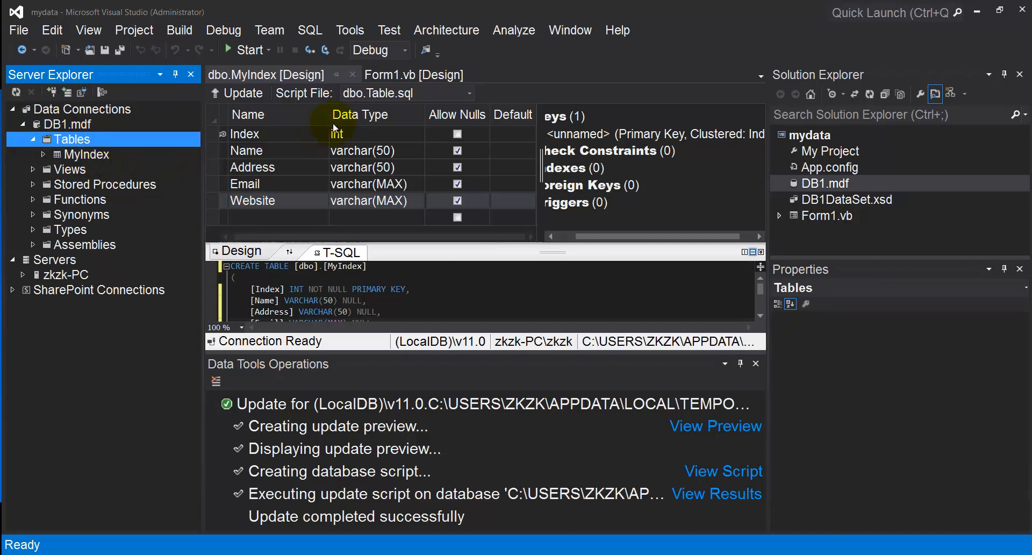
pyautogui.click(352, 75)
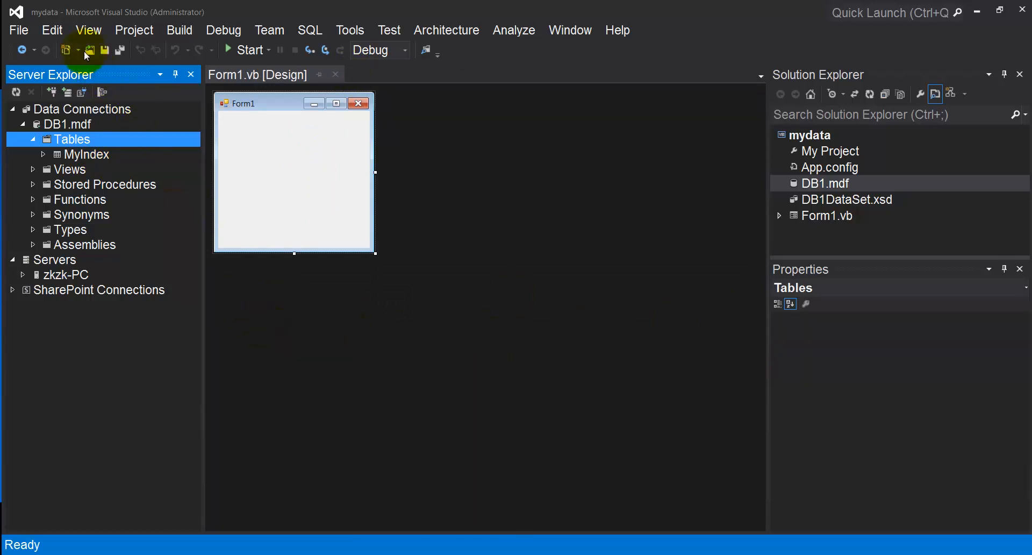
pyautogui.click(87, 29)
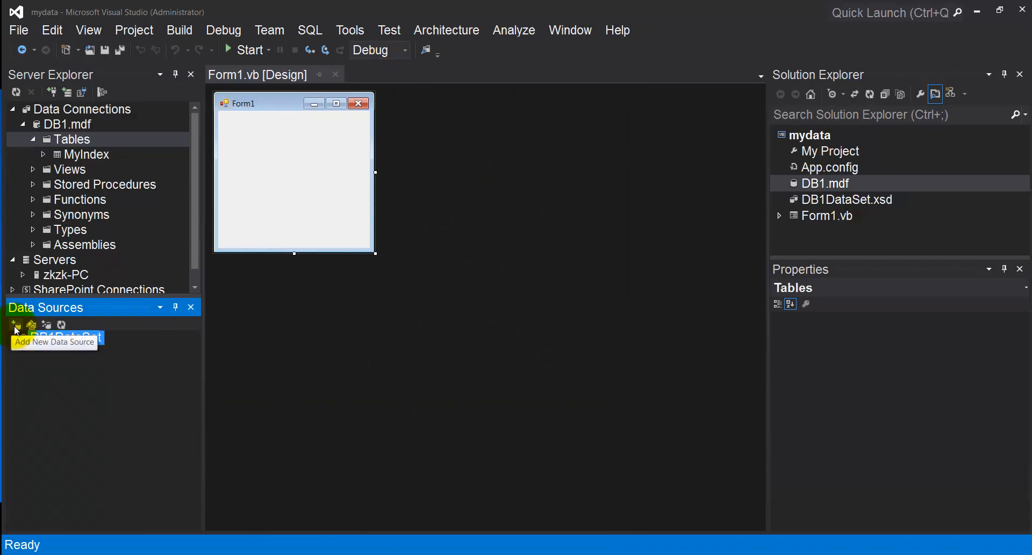
# - Add a new Database data source with the Dataset model and start a new connection
pyautogui.click(15, 325)
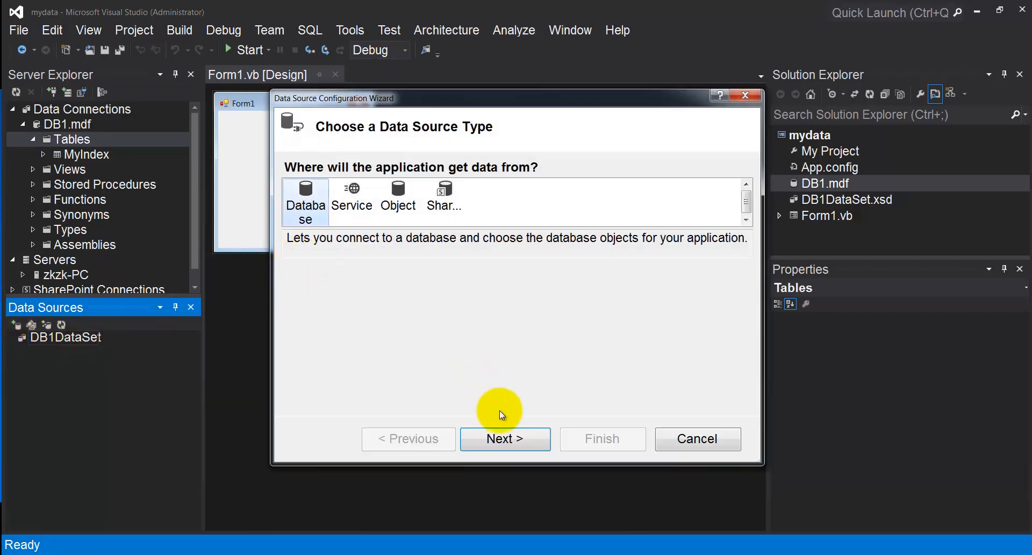
pyautogui.click(505, 439)
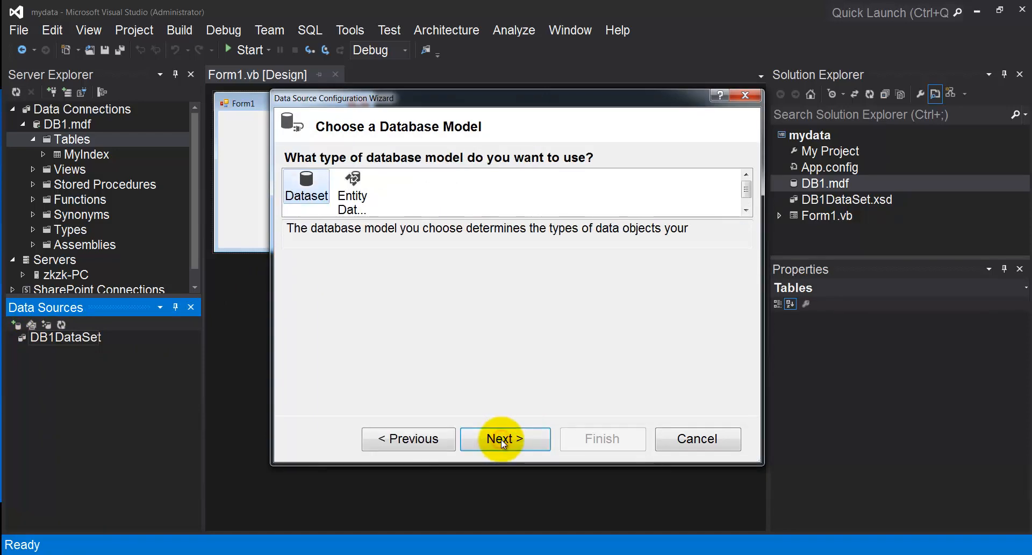
pyautogui.click(505, 439)
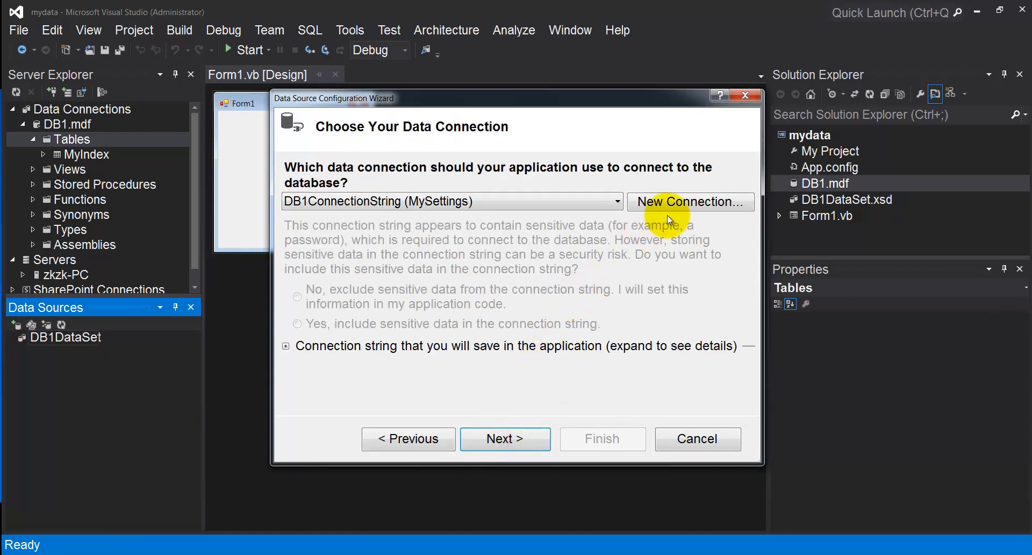
pyautogui.click(690, 201)
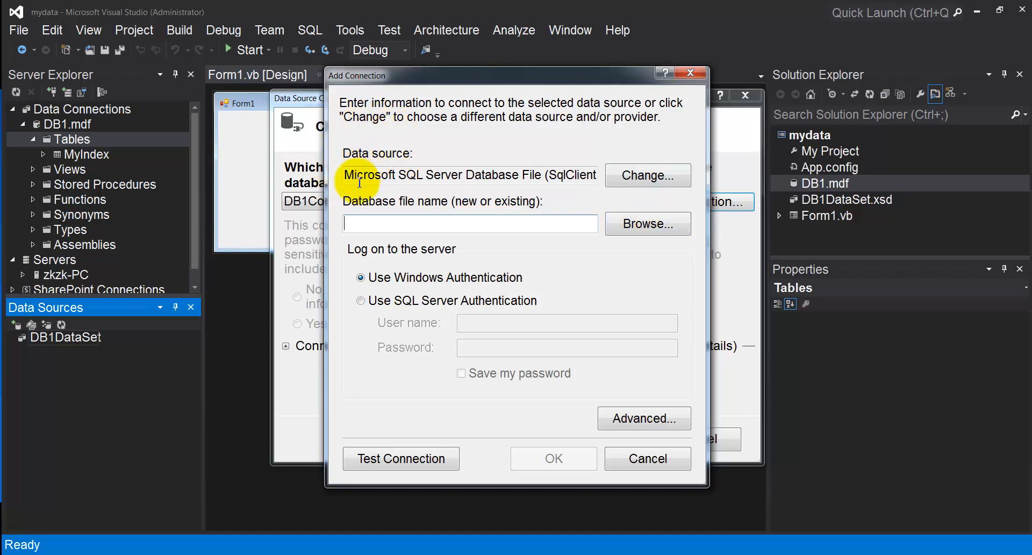
pyautogui.moveTo(525, 189)
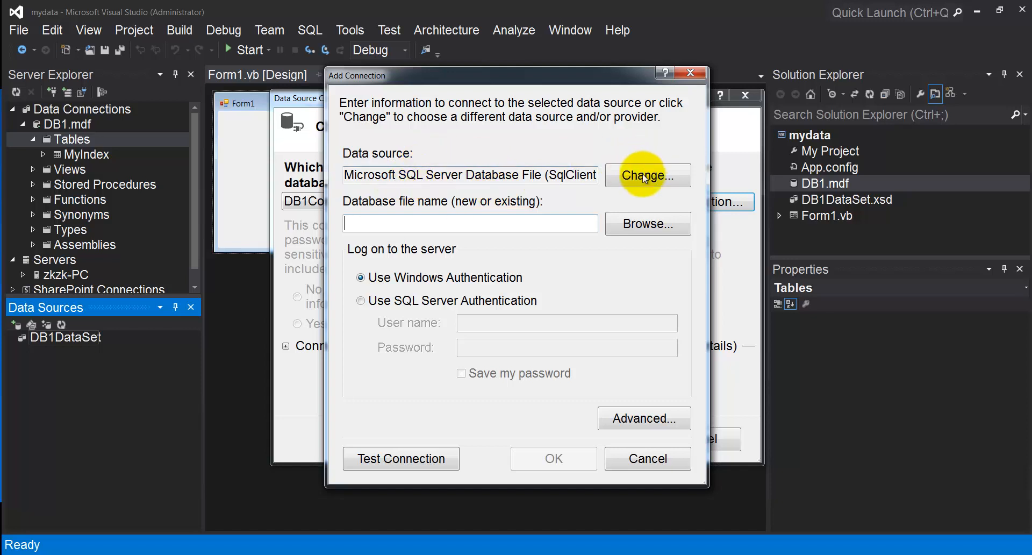
# - Connect to mydata\DB1.mdf as a SQL Server database file and test the connection
pyautogui.click(647, 175)
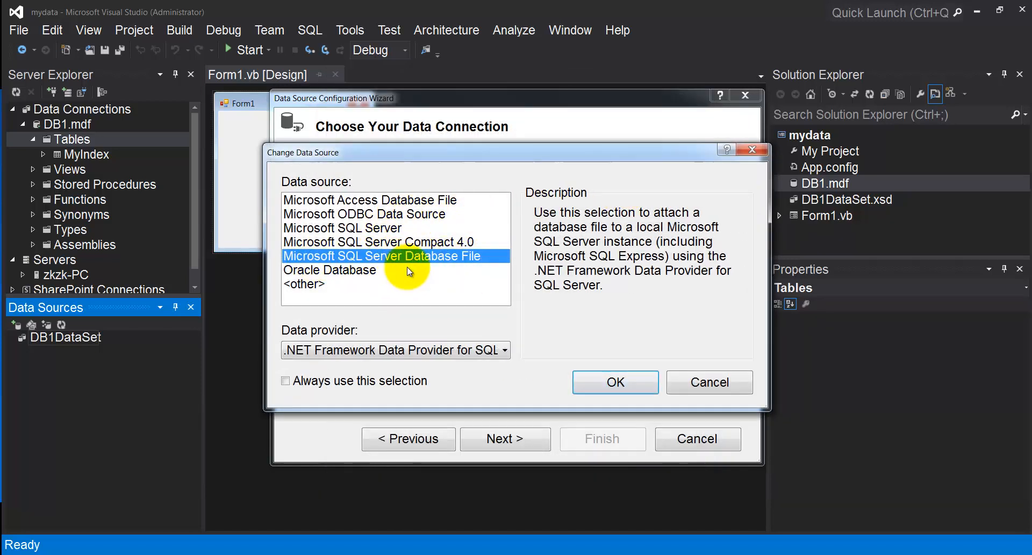
pyautogui.click(615, 381)
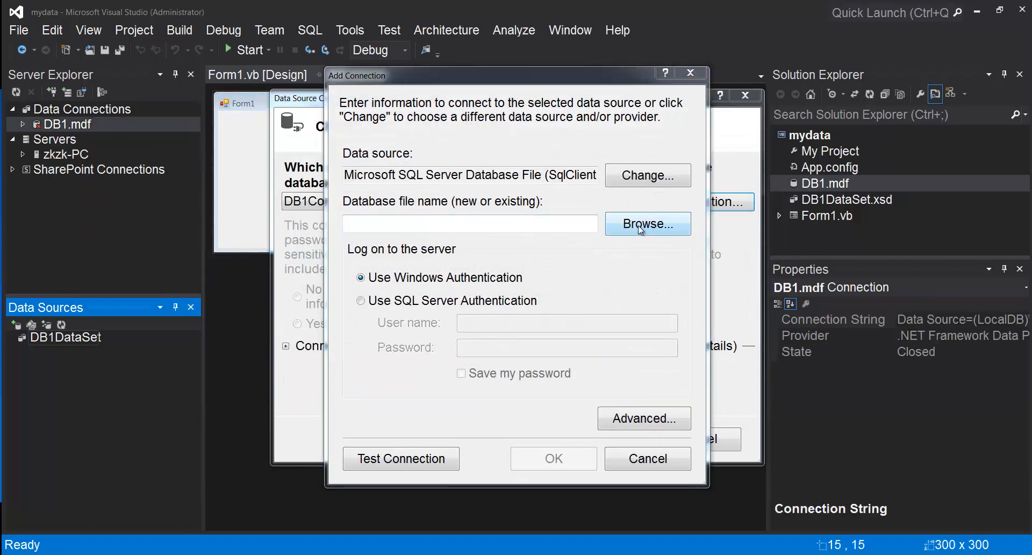
pyautogui.click(647, 223)
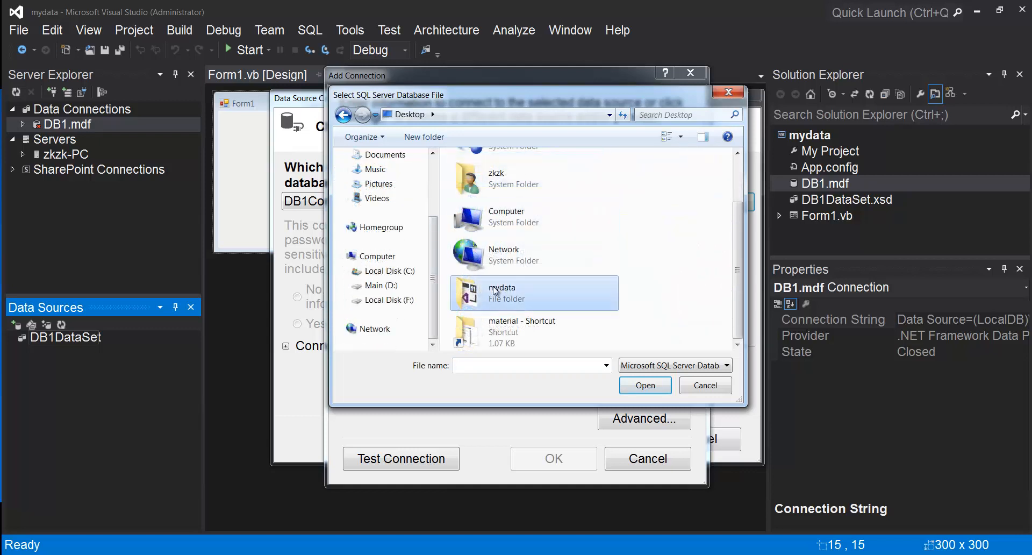
pyautogui.doubleClick(502, 293)
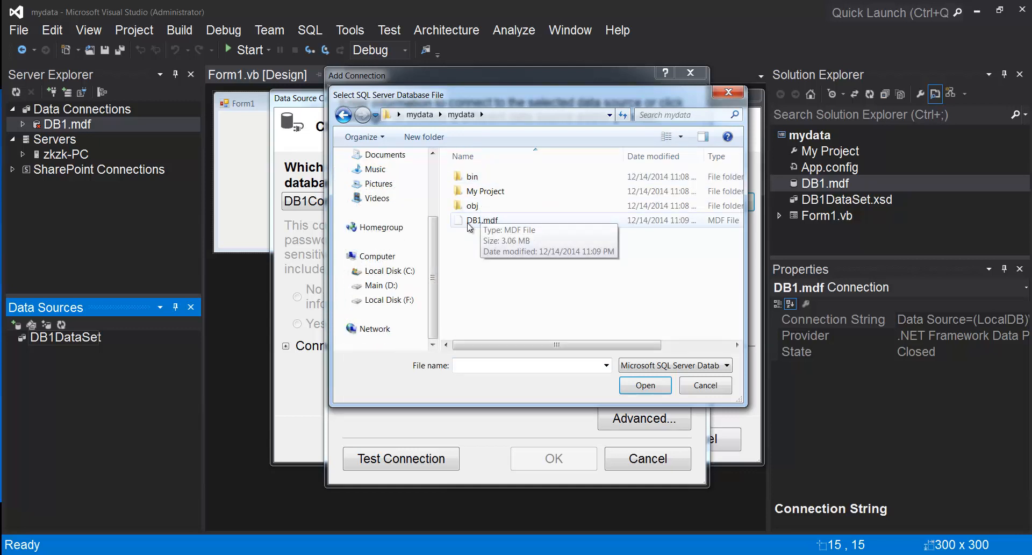
pyautogui.click(645, 385)
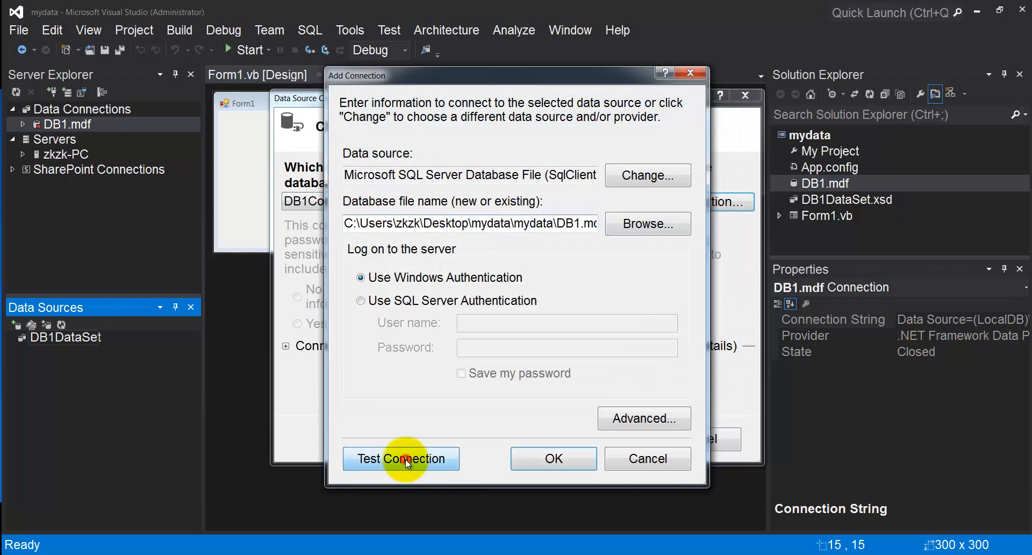
pyautogui.click(400, 459)
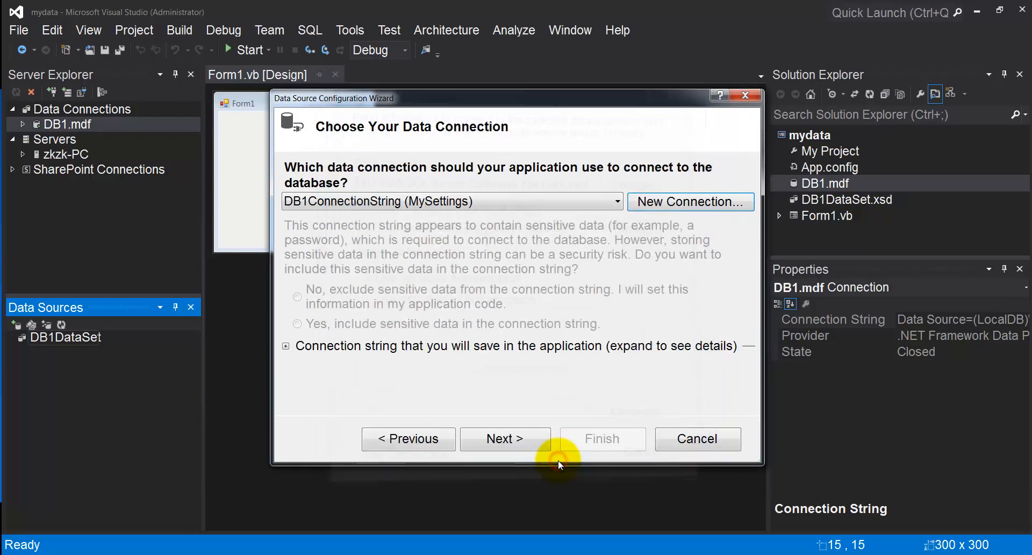
# - Include all database tables, including MyIndex, and finish creating the DB1DataSet1 dataset
pyautogui.click(505, 438)
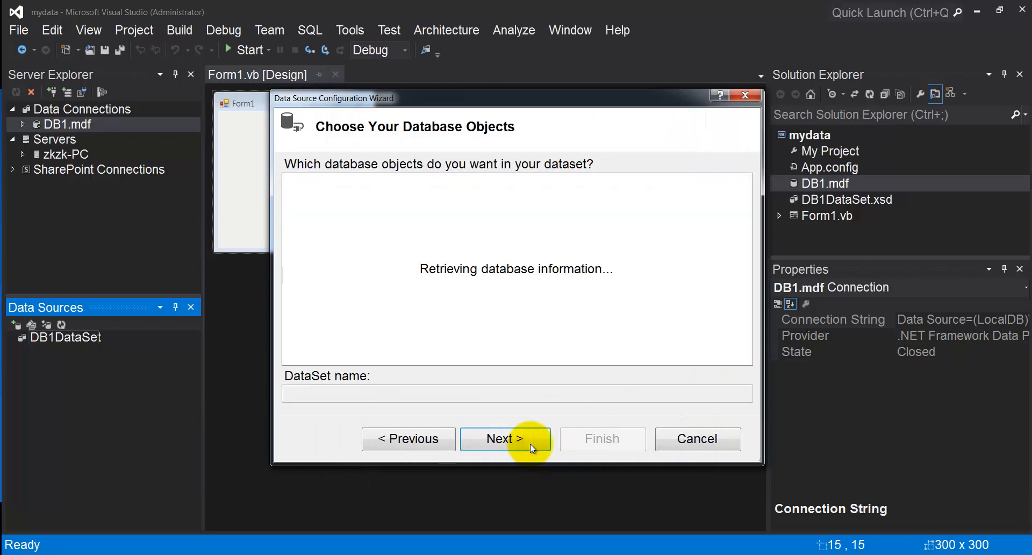
pyautogui.click(505, 438)
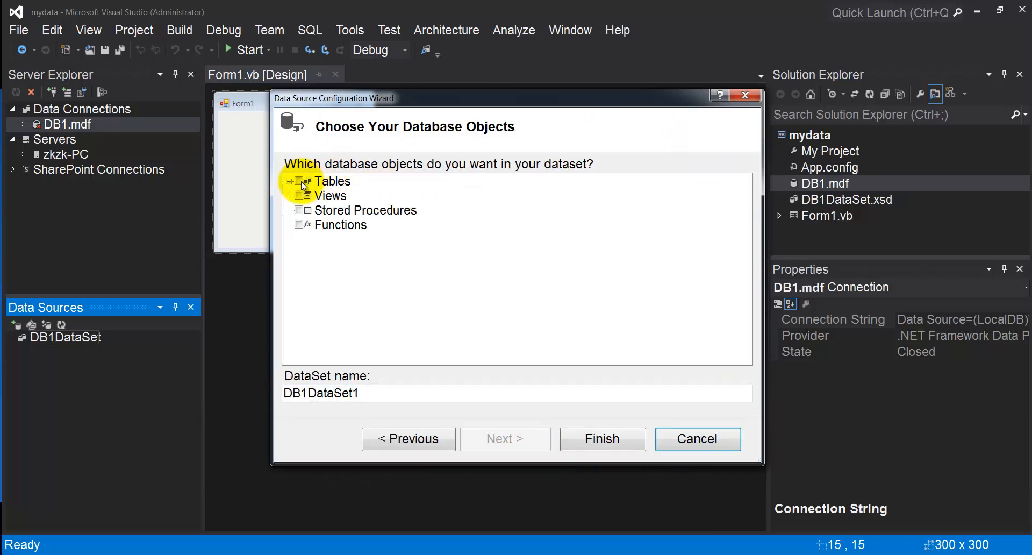
pyautogui.click(290, 182)
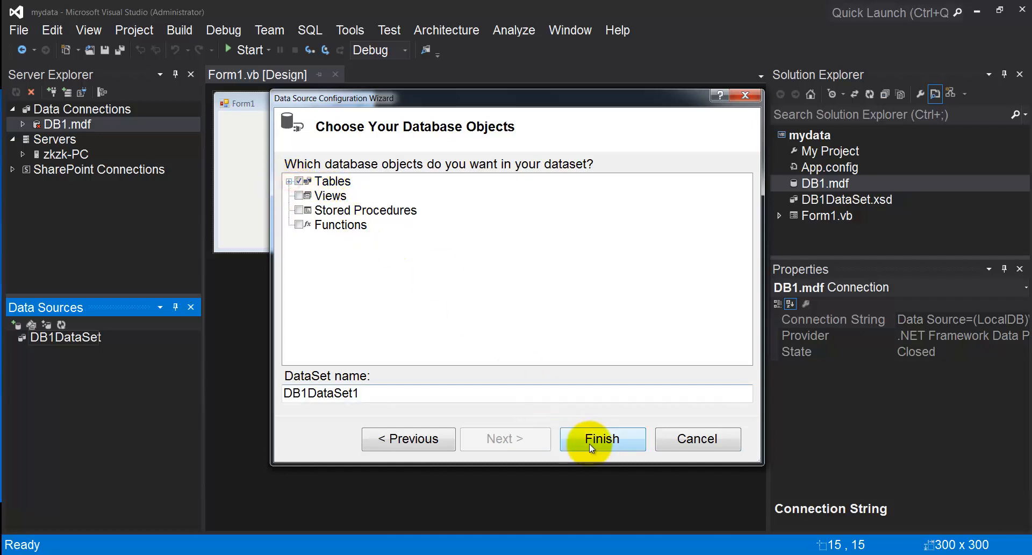
pyautogui.click(601, 439)
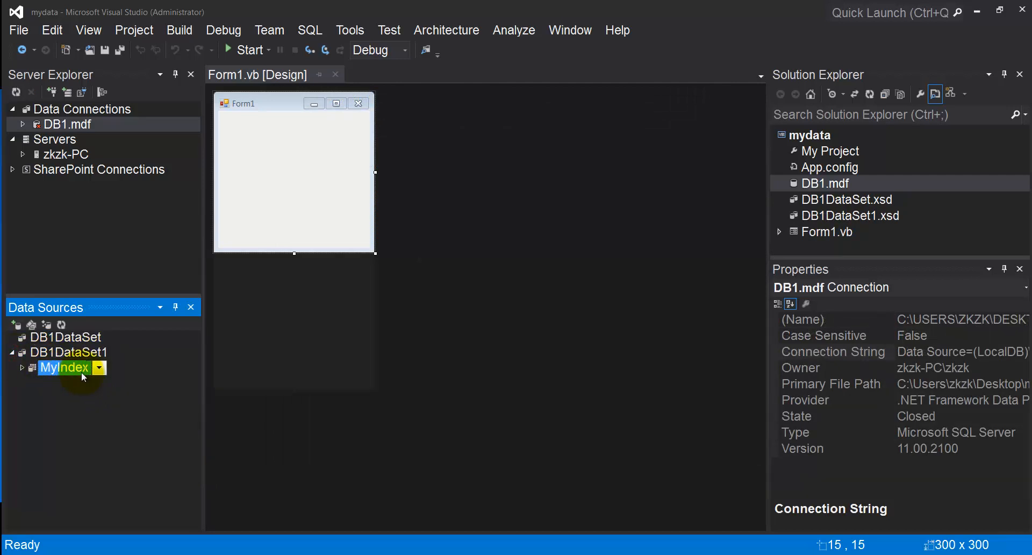
# - Enlarge Form1 and add MyIndex as individual detail fields
pyautogui.moveTo(375, 254); pyautogui.dragTo(549, 389)
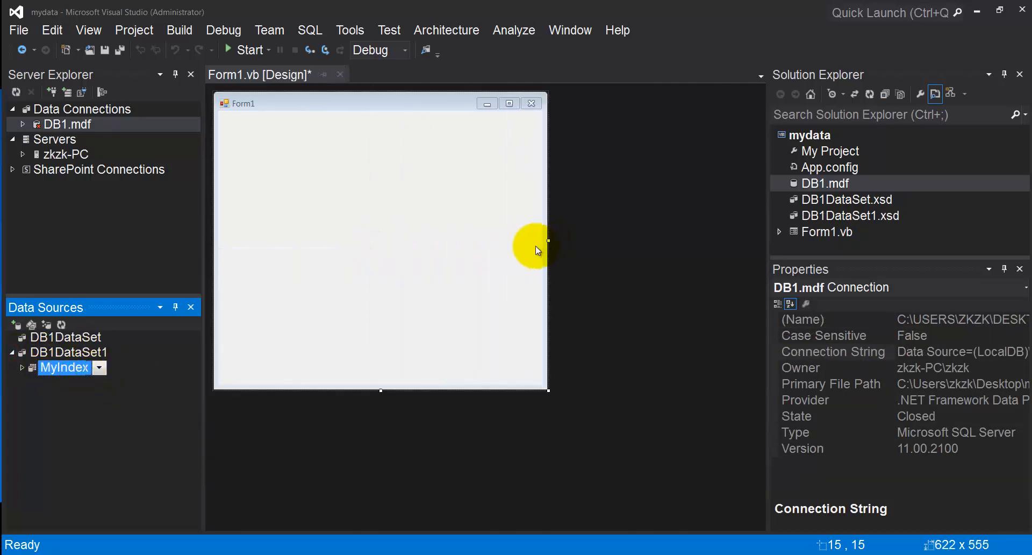
pyautogui.click(99, 367)
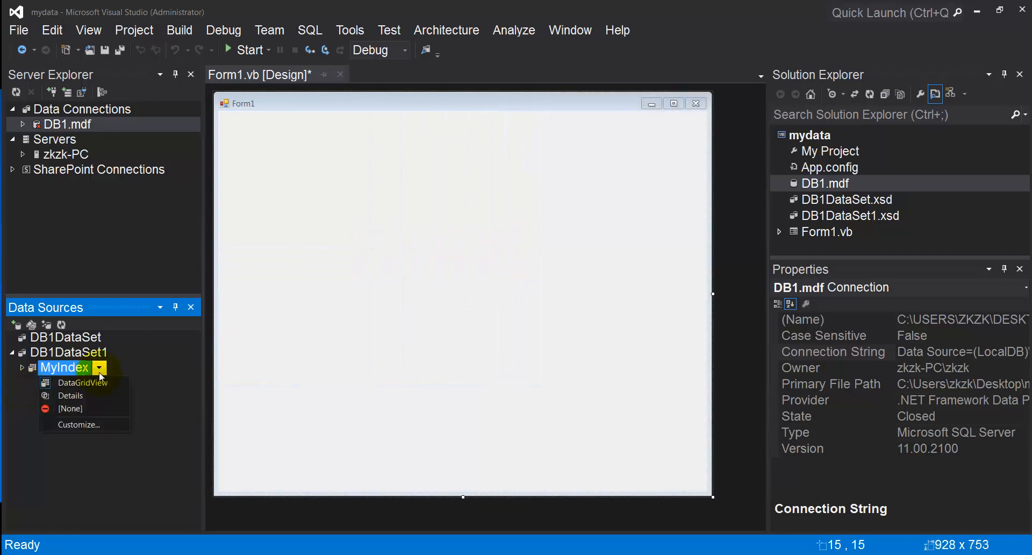
pyautogui.click(71, 395)
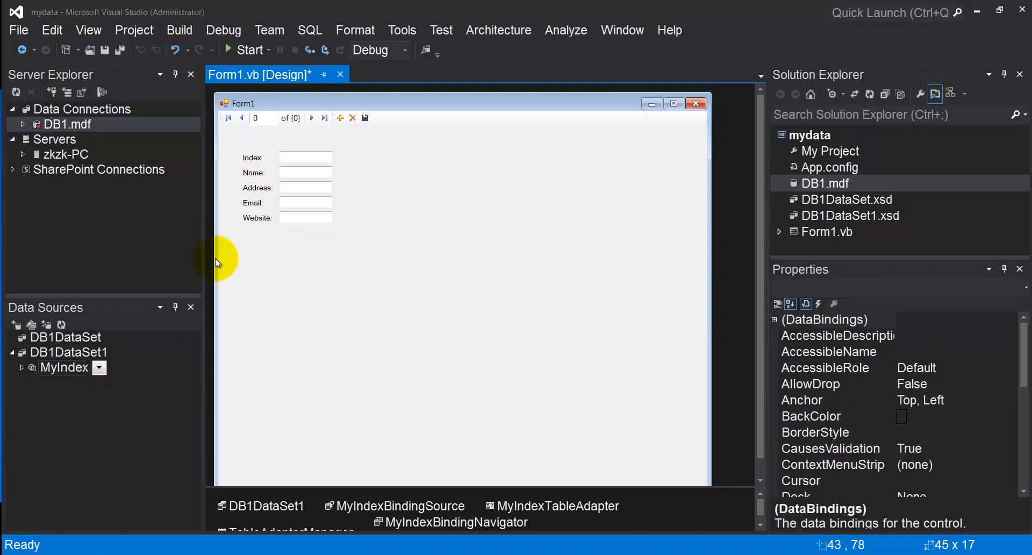
# - Switch MyIndex to DataGridView and place the grid beside the detail fields
pyautogui.click(99, 367)
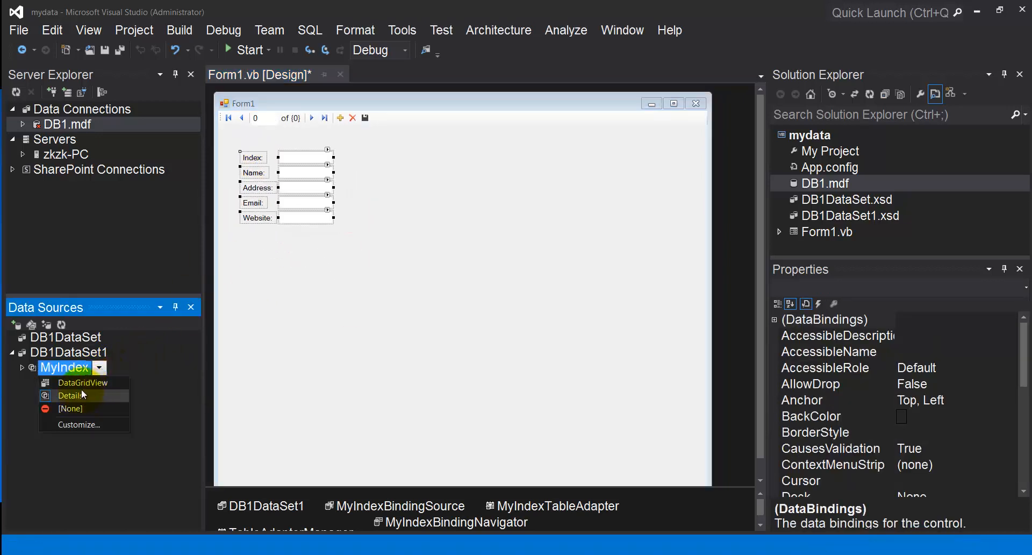
pyautogui.click(73, 395)
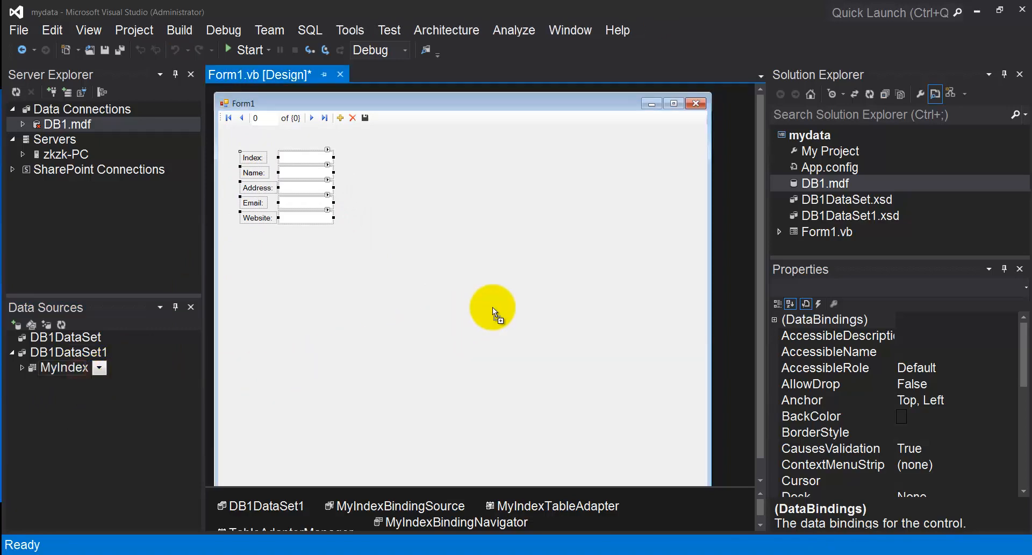
pyautogui.click(249, 50)
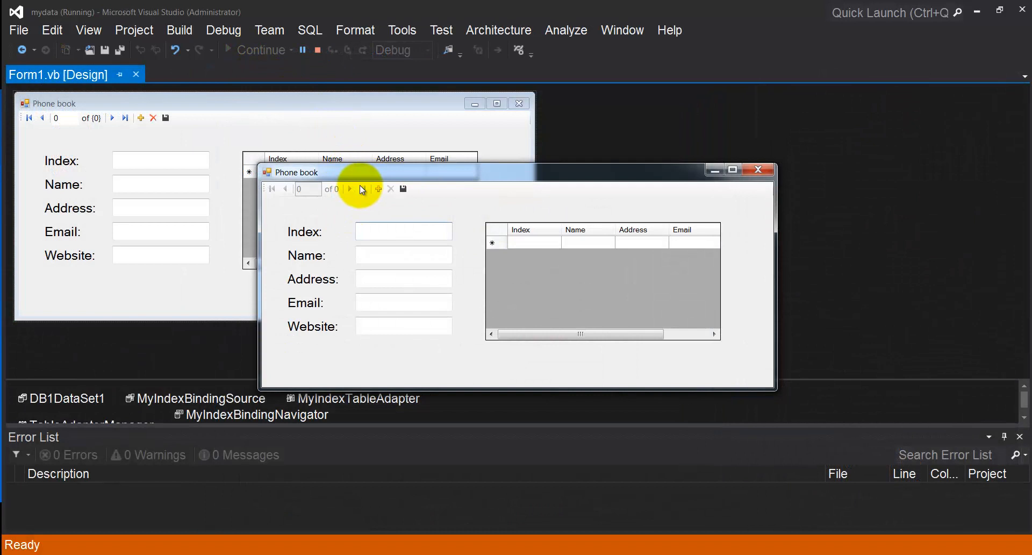
# - Add and save a first contact record, then add and delete a second one
pyautogui.click(378, 189)
pyautogui.write('itbigdig.co')
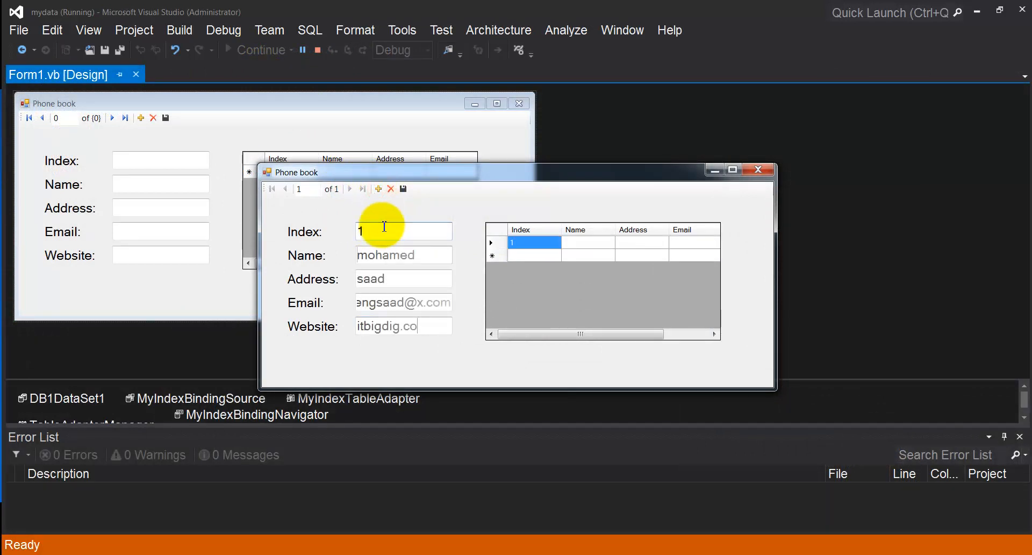
pyautogui.click(403, 189)
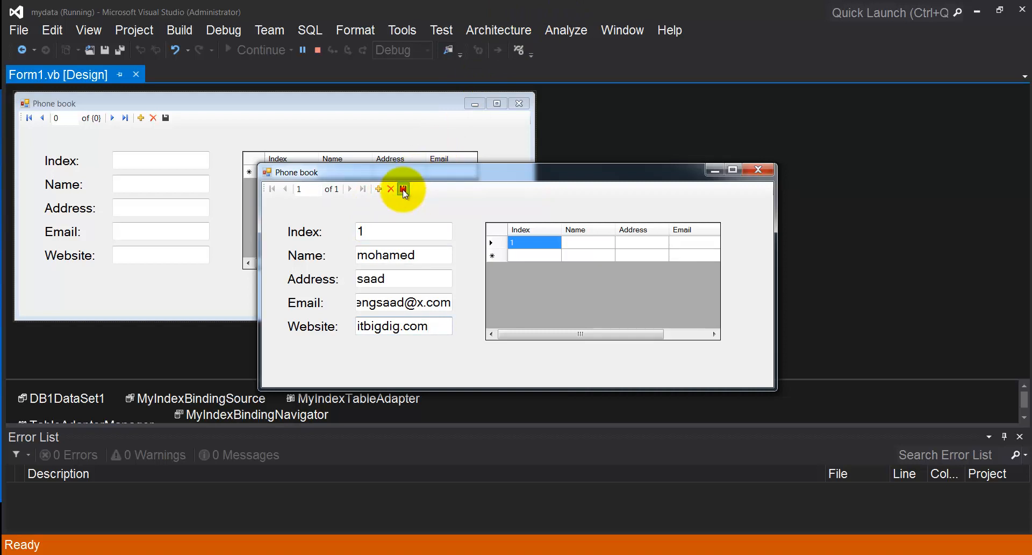
pyautogui.click(402, 188)
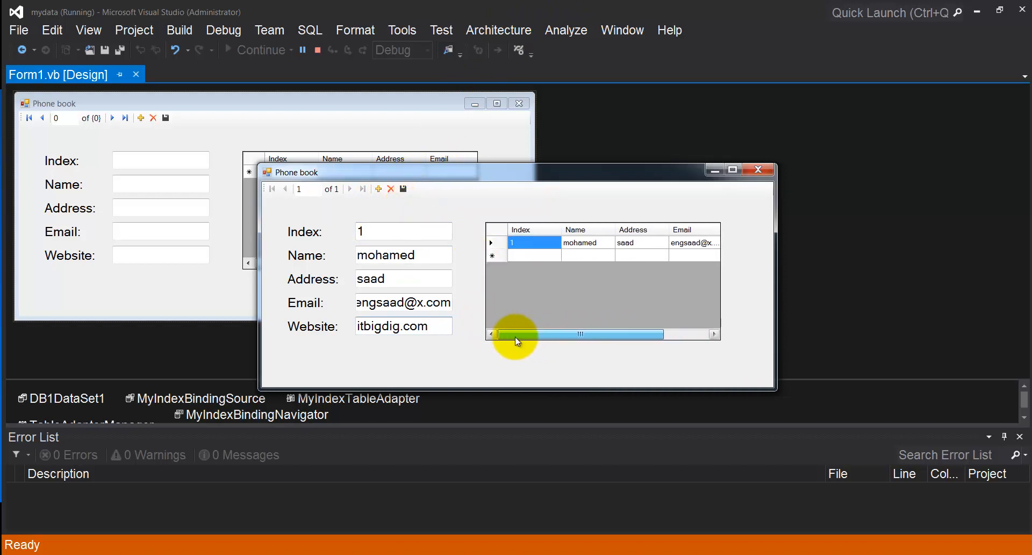
pyautogui.click(378, 189)
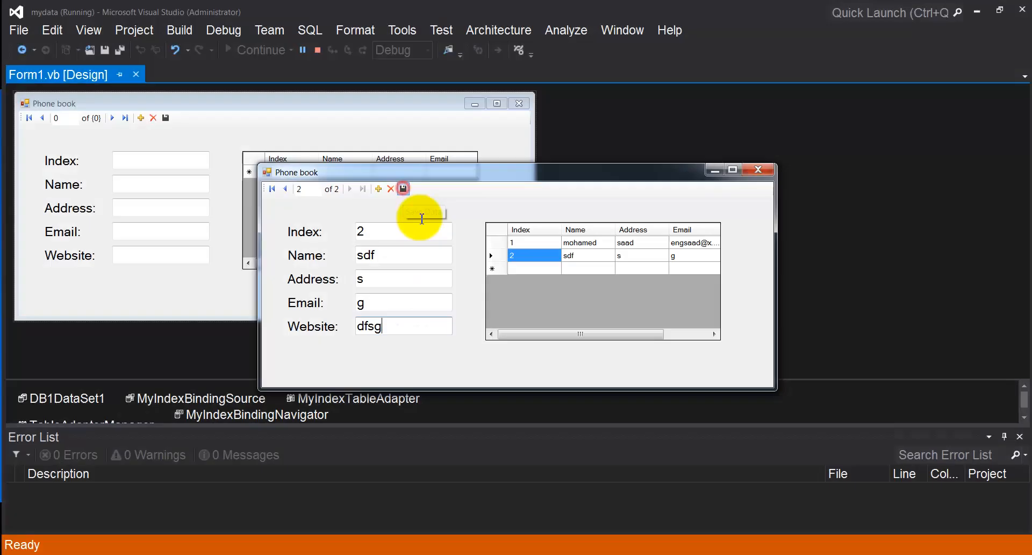
pyautogui.click(391, 189)
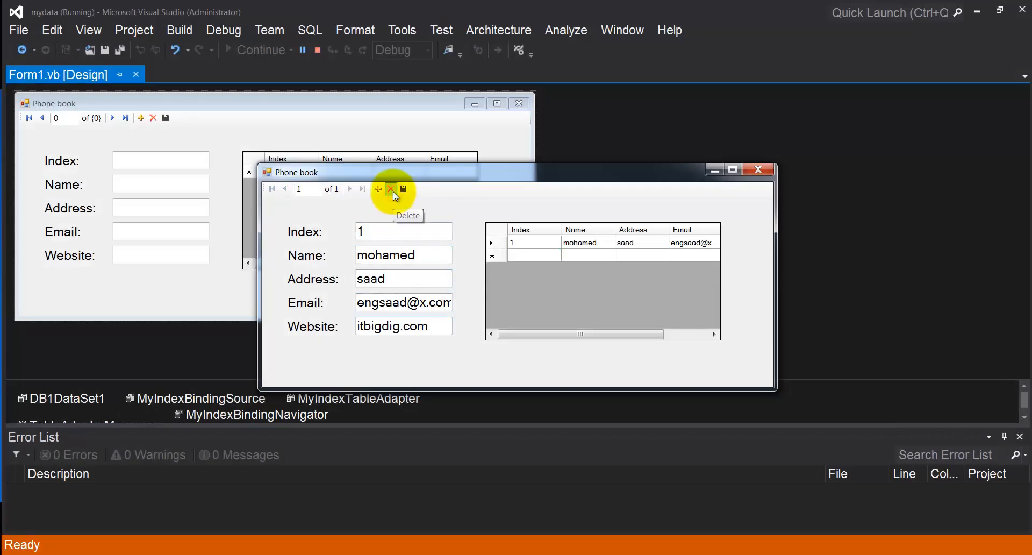